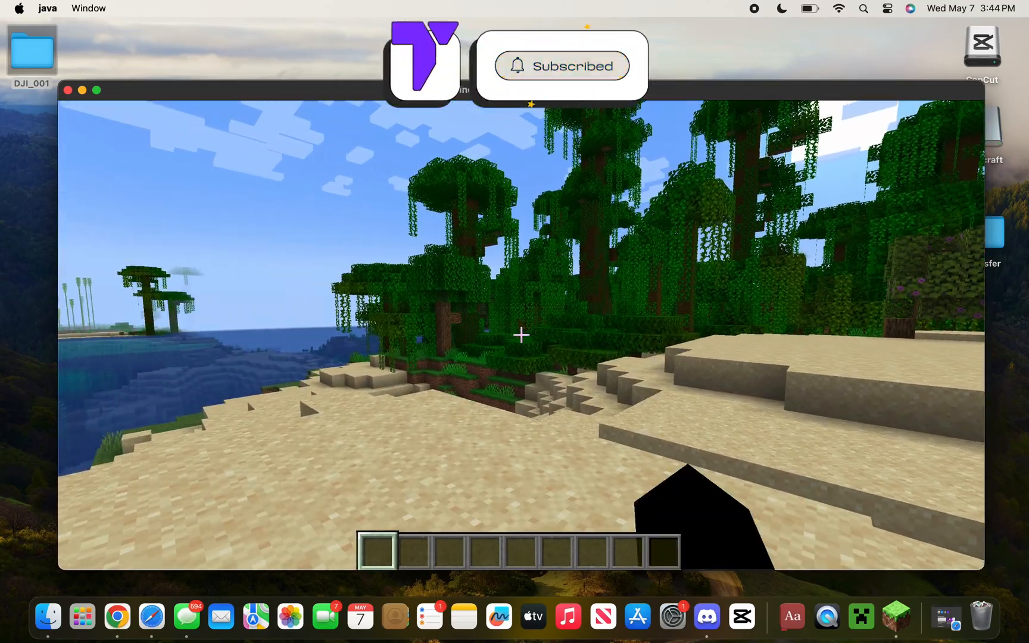
Switch from the Minecraft window to Safari via the Dock
click(152, 617)
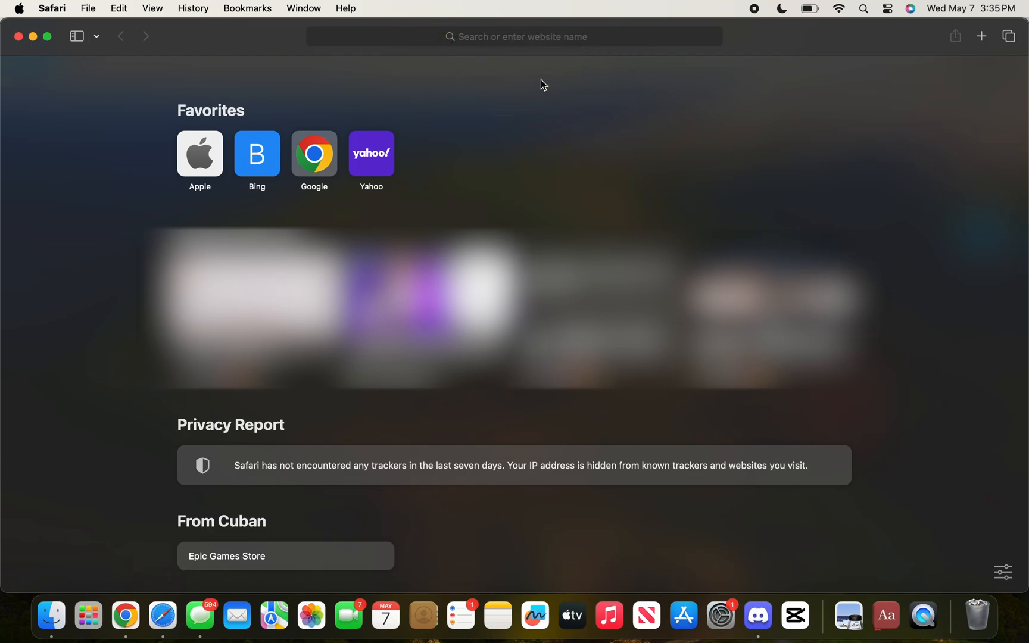
Go to minecraft.net and scroll down to the Platforms + Features purchase options
click(513, 37)
text(minecraft.net)
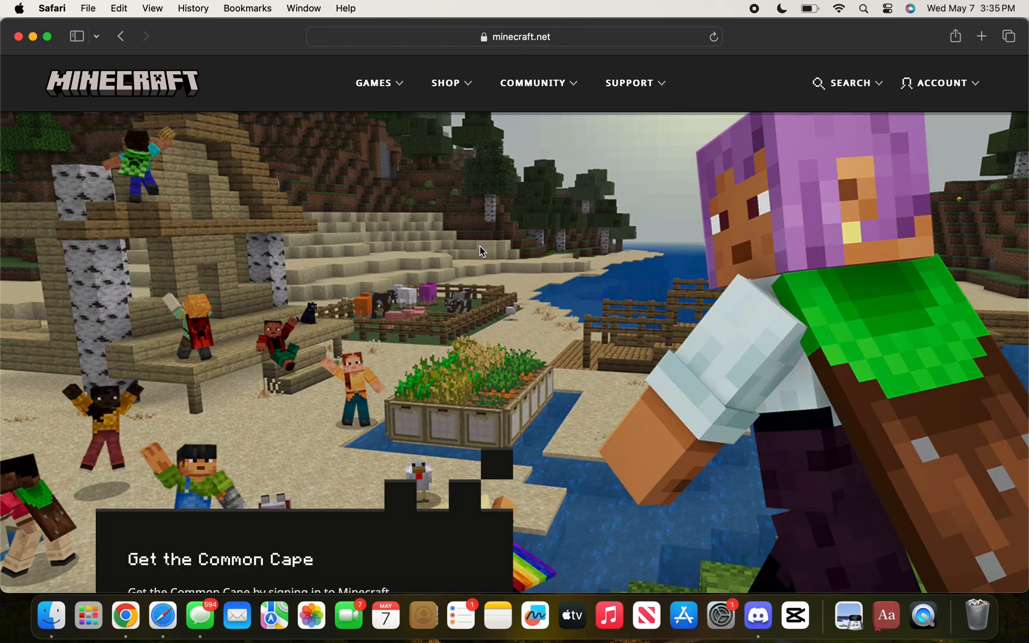
scroll(down, 3)
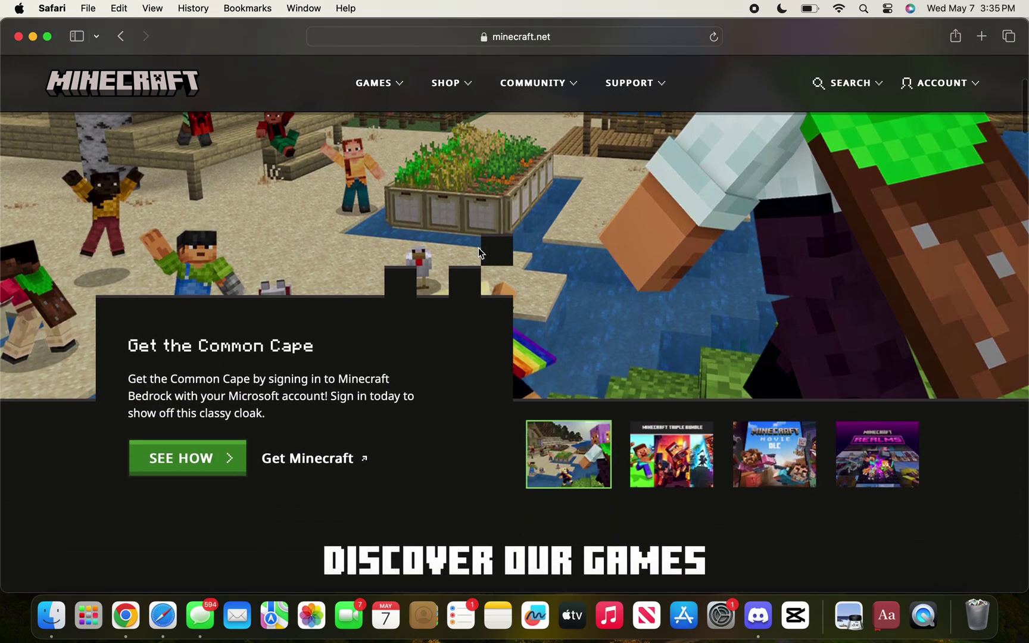
scroll(down, 3)
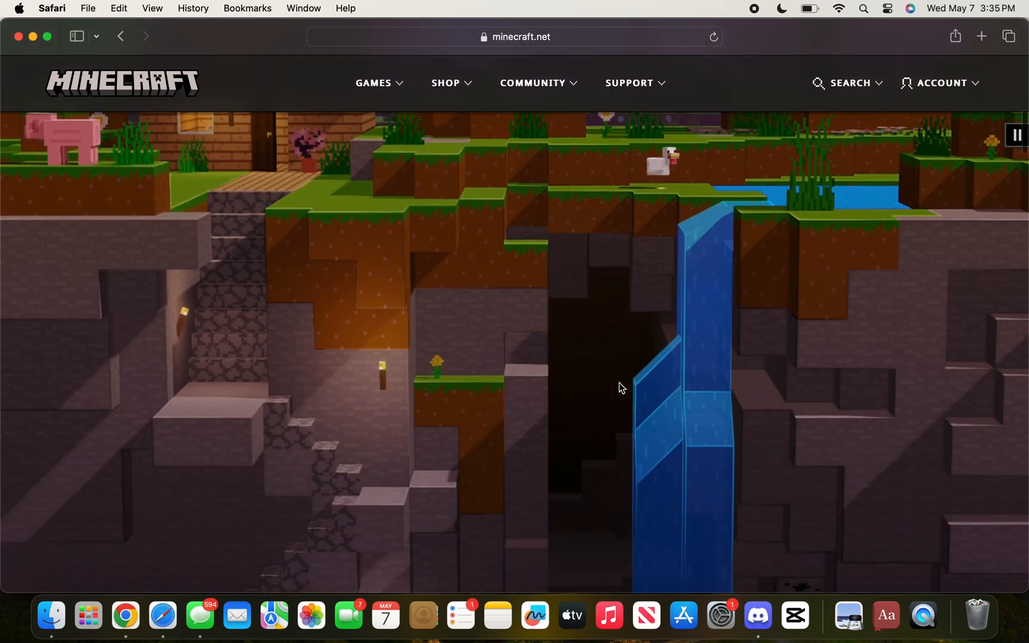
scroll(down, 3)
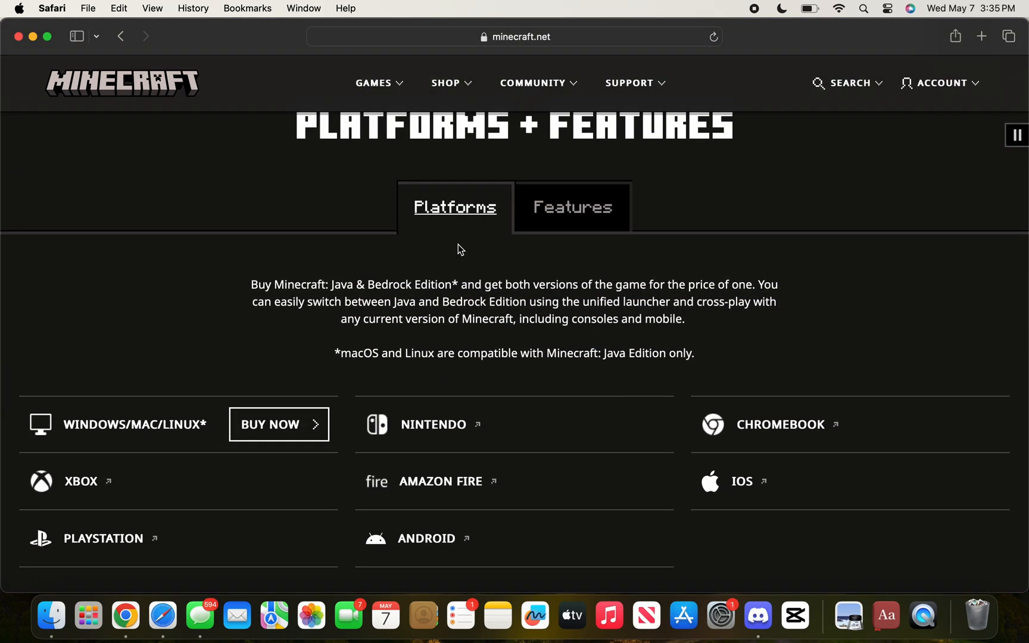
scroll(down, 3)
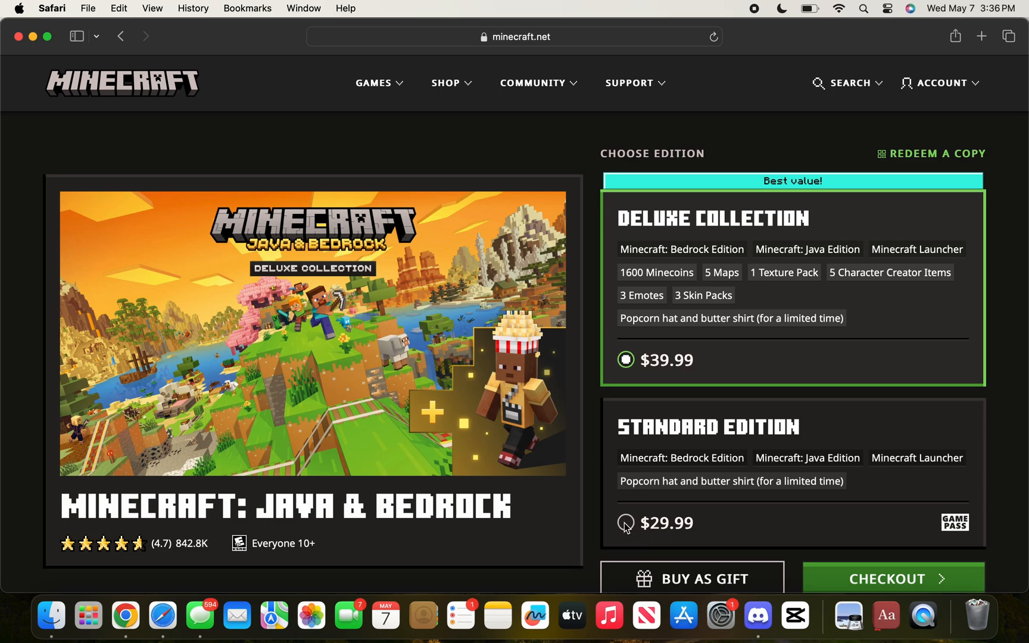
Proceed to checkout with the Deluxe Collection, reaching the Microsoft sign-in page
click(624, 522)
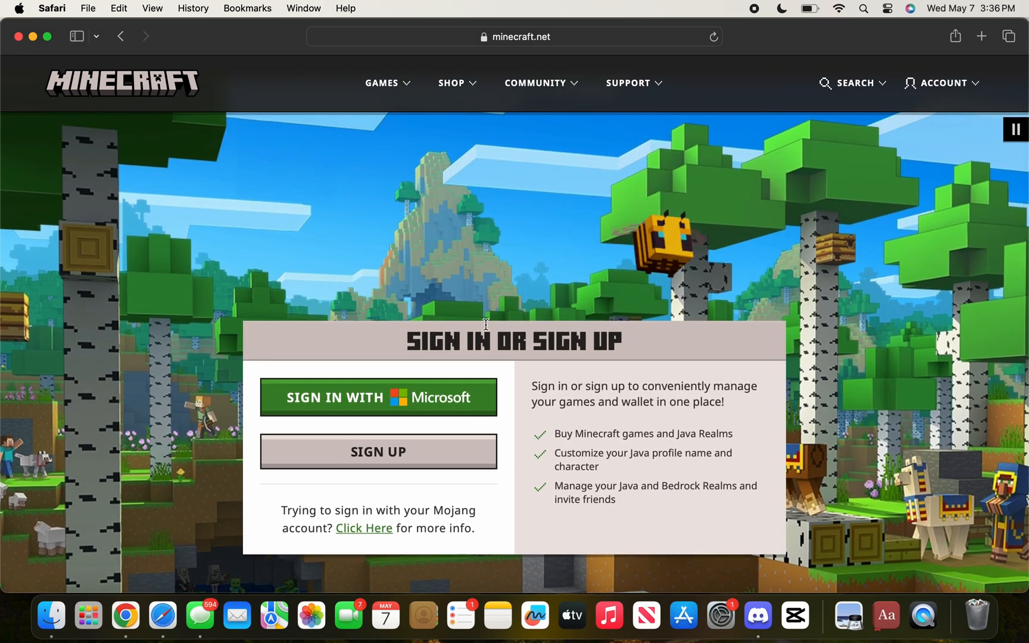
mouse_move(419, 395)
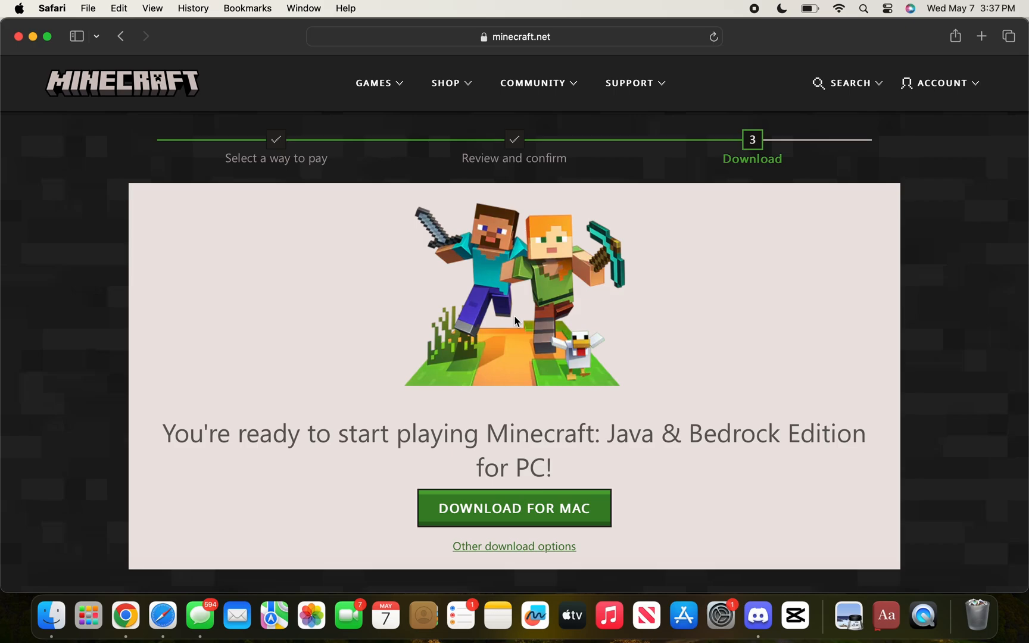
mouse_move(431, 493)
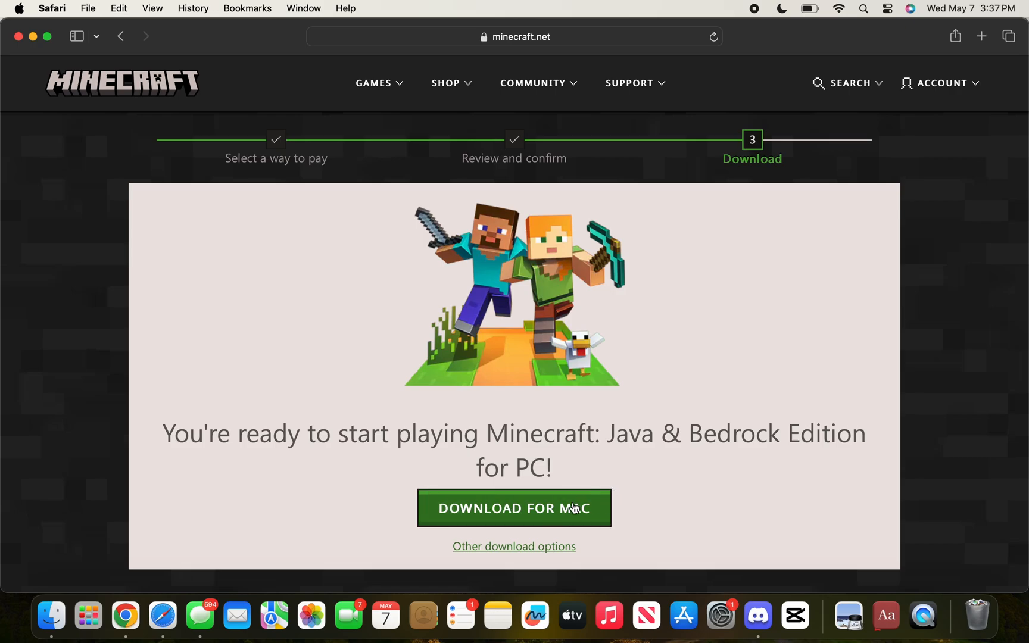
Download Minecraft.dmg for Mac, allowing downloads from minecraft.net
click(514, 508)
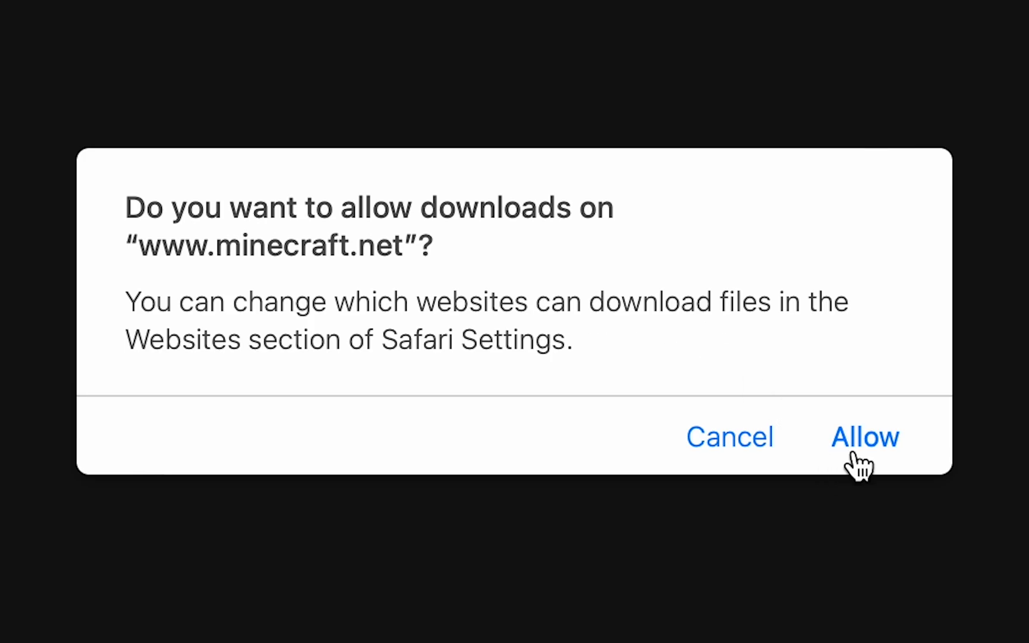
click(864, 437)
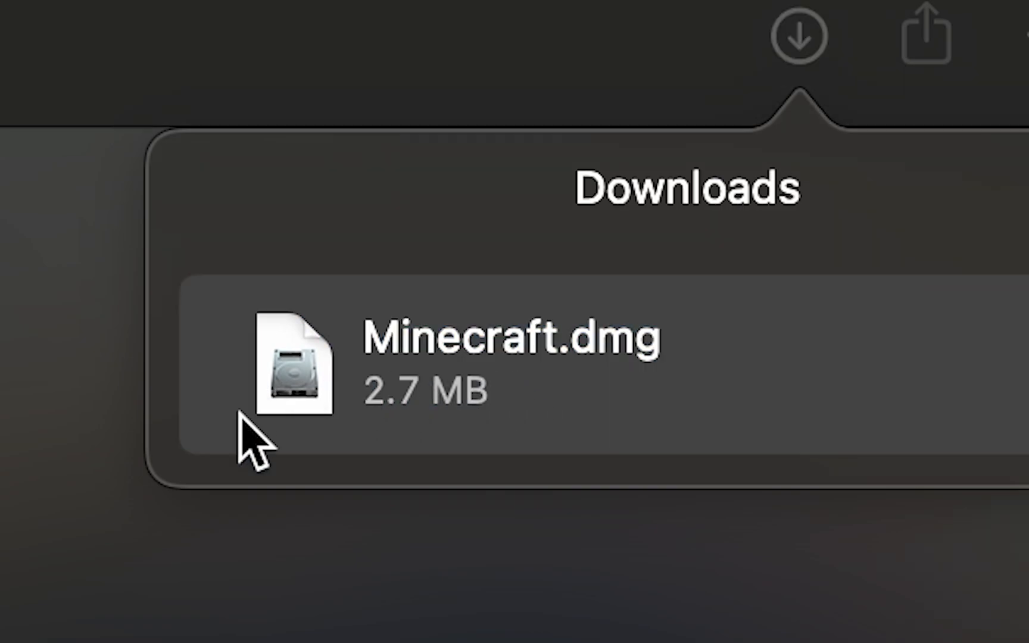
Mount Minecraft.dmg, install Minecraft into Applications and close the installer window
double_click(293, 368)
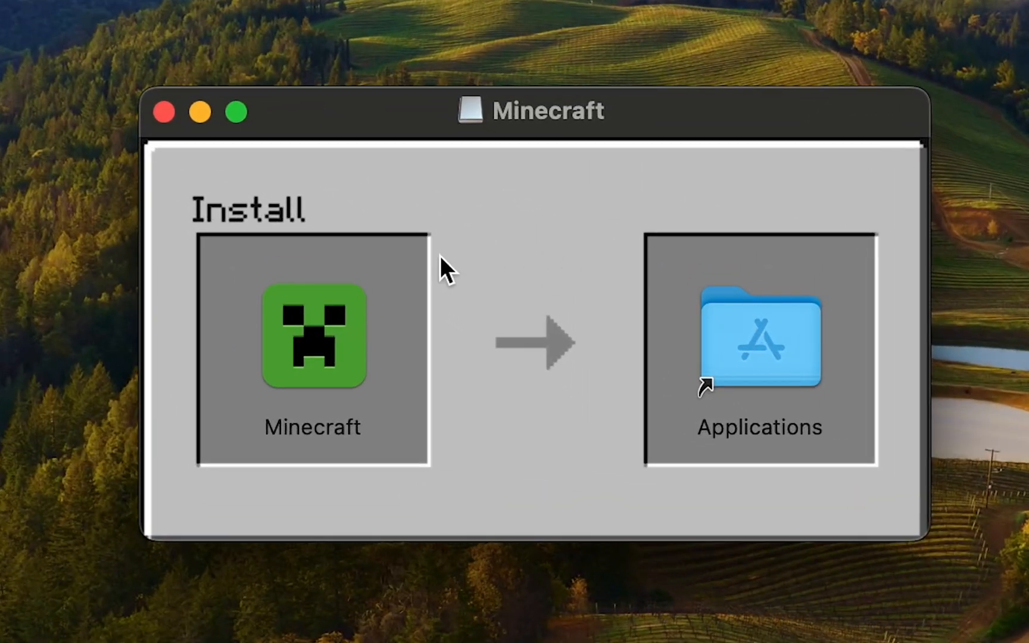
click(313, 341)
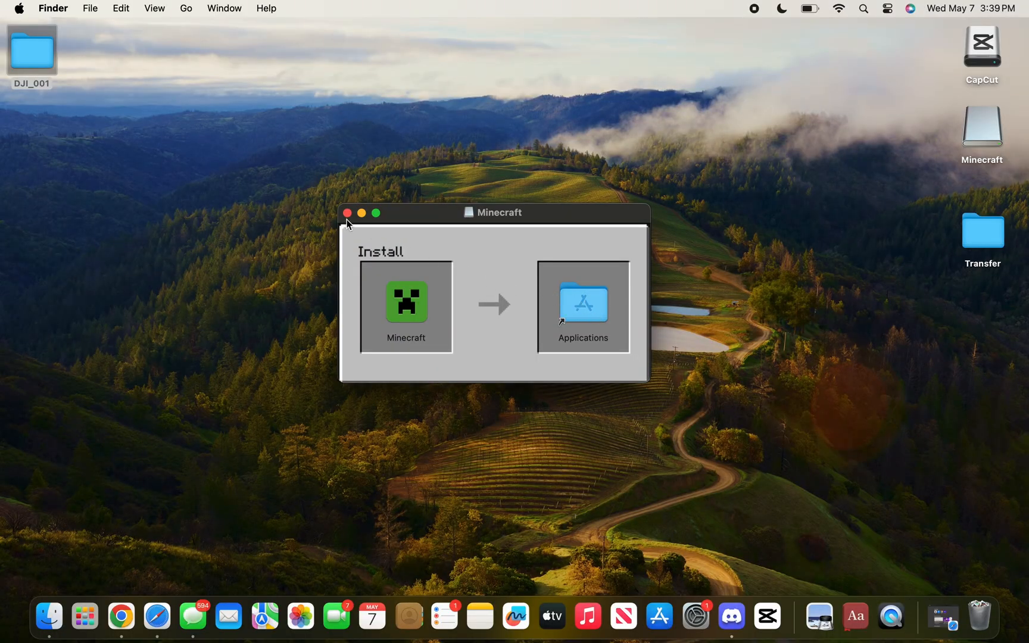
click(348, 212)
text(m)
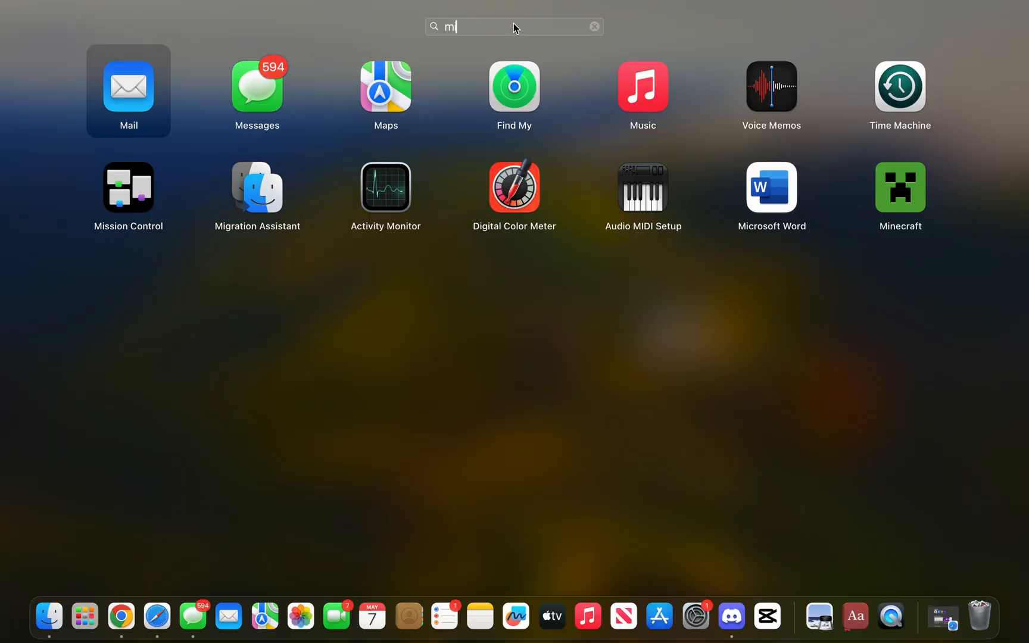
Find Minecraft in Launchpad search, launch it and approve the Internet-download warning
text(inecr)
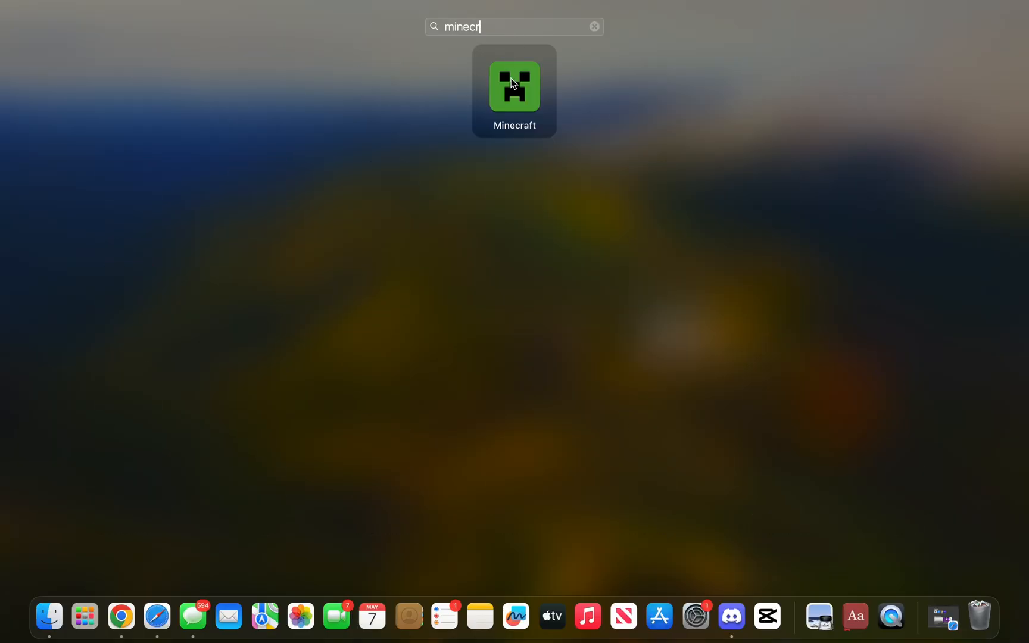
click(593, 26)
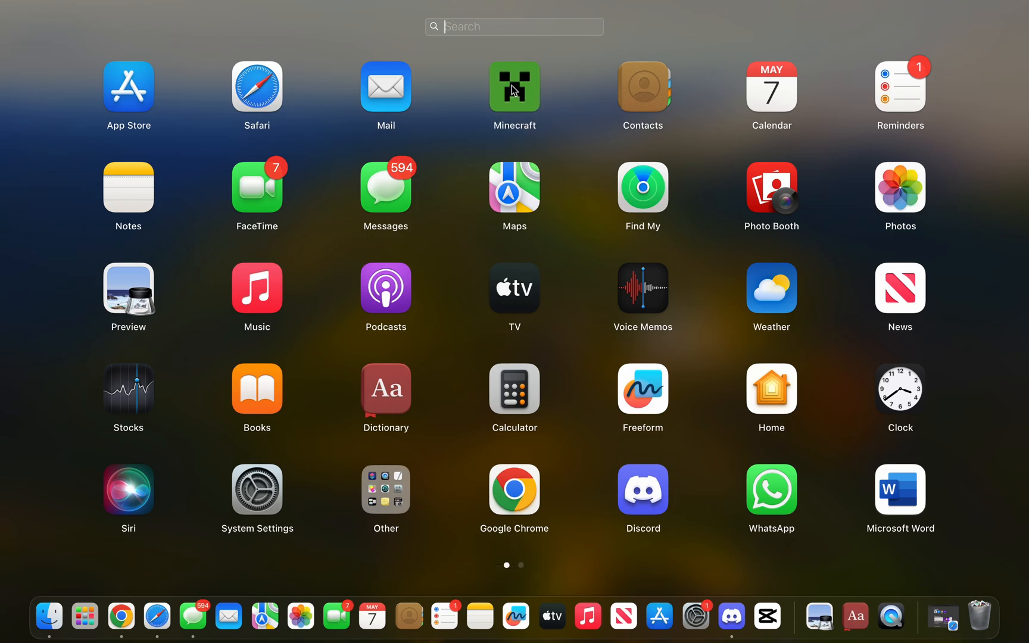
click(514, 87)
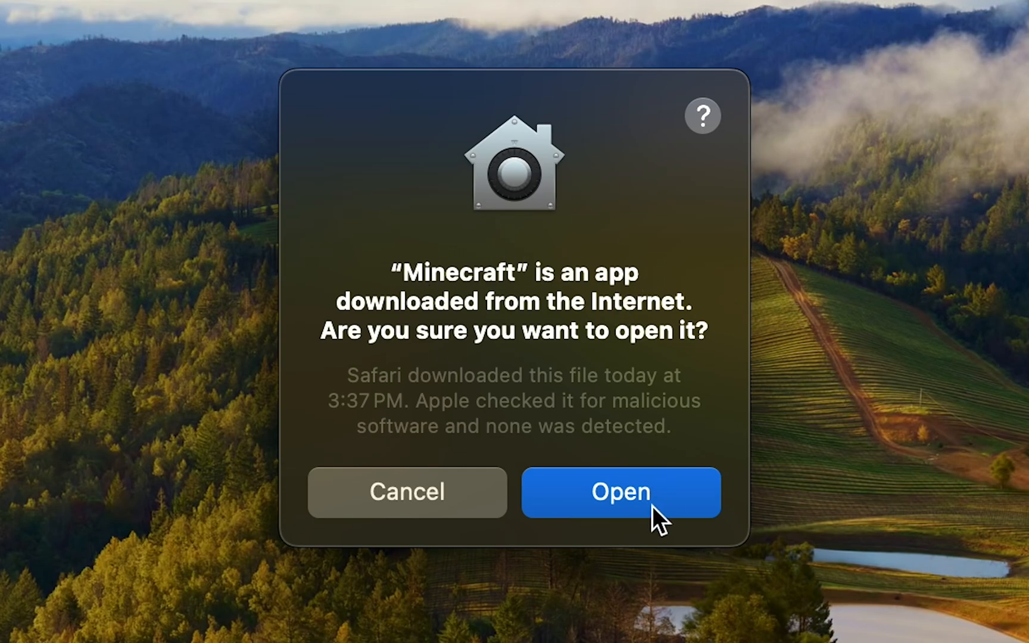
click(620, 493)
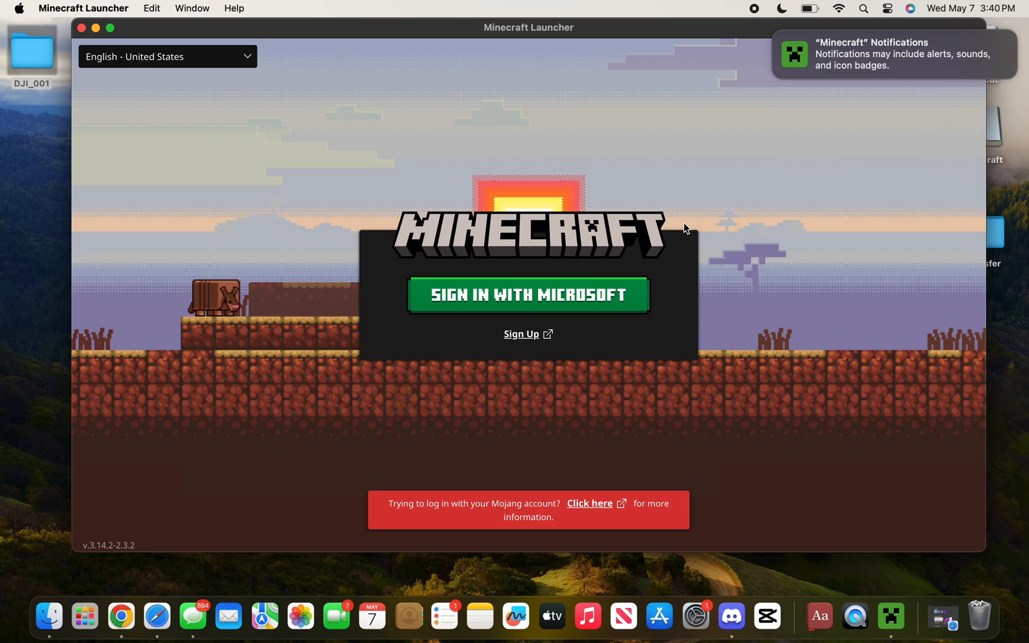
mouse_move(591, 294)
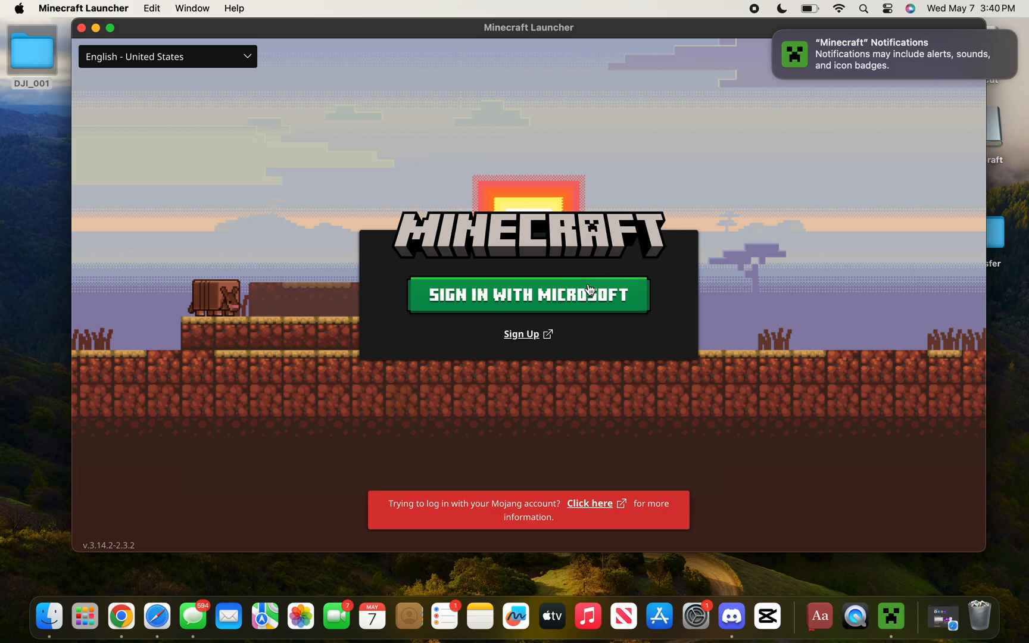
Sign in with a Microsoft account to reach the launcher's Home page
click(529, 295)
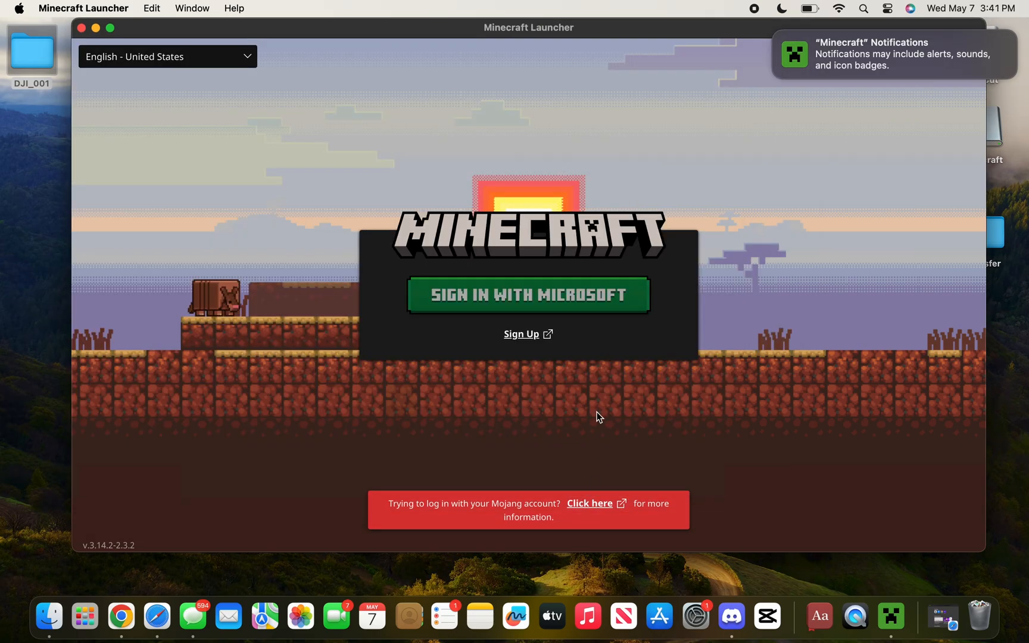
click(529, 295)
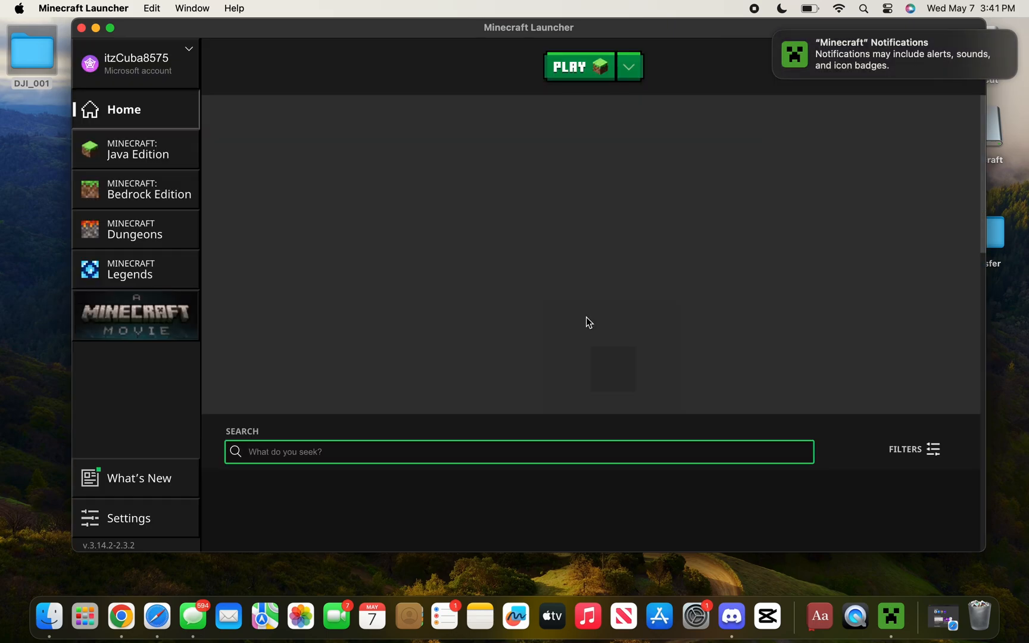
Choose Latest release 1.21.5 on the Java Edition page, after checking Bedrock is unplayable on Mac
click(136, 148)
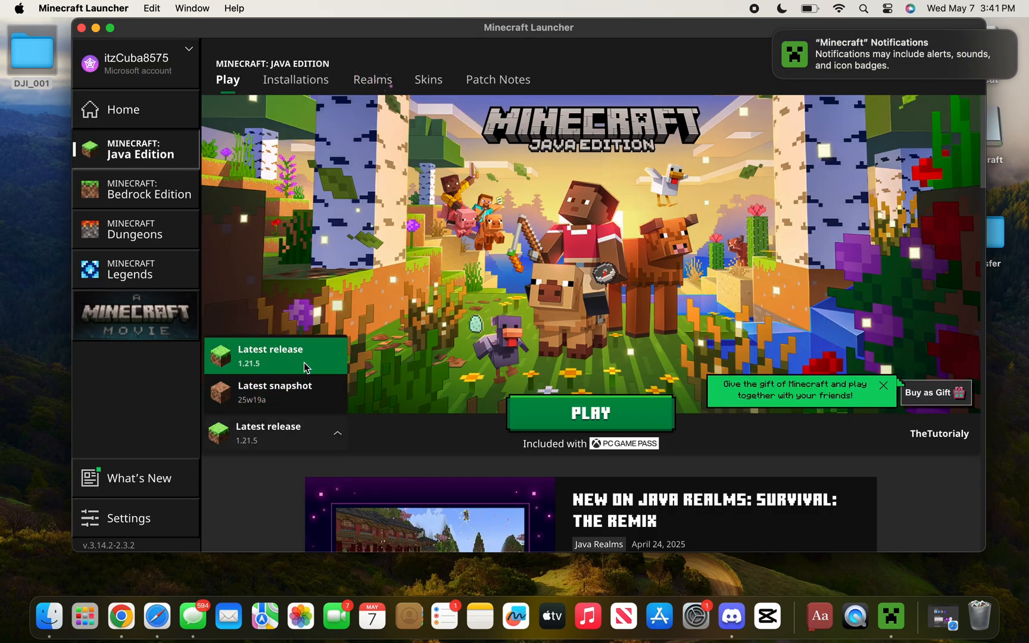
click(296, 79)
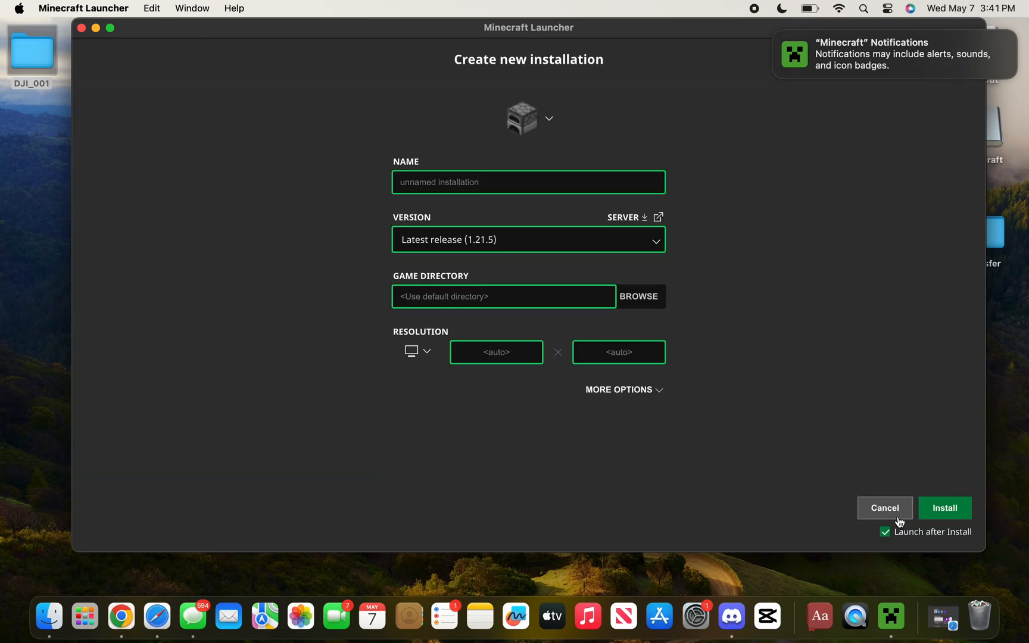
click(884, 507)
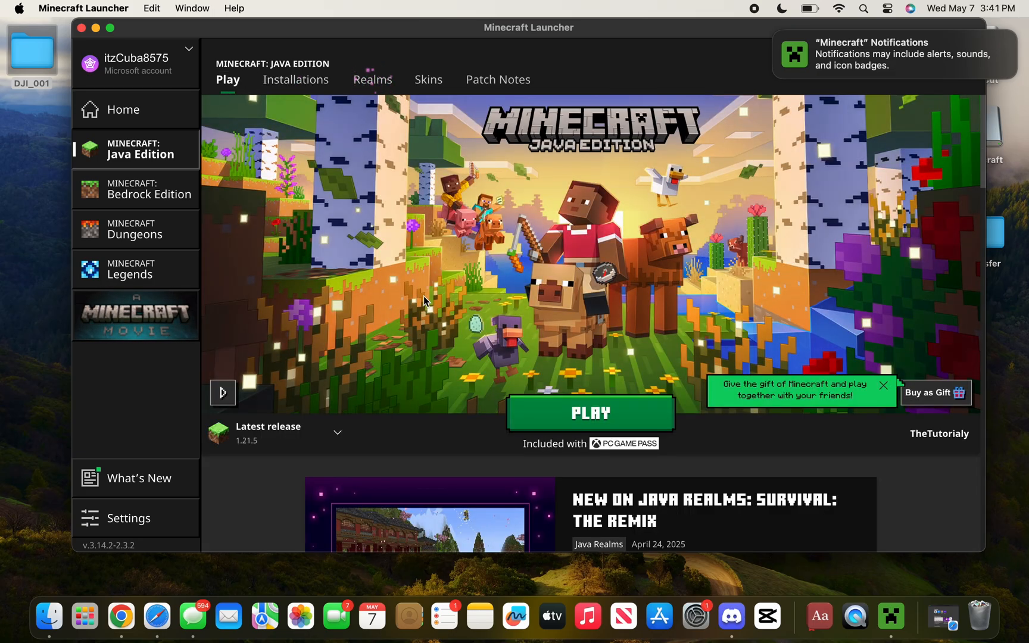
mouse_move(417, 253)
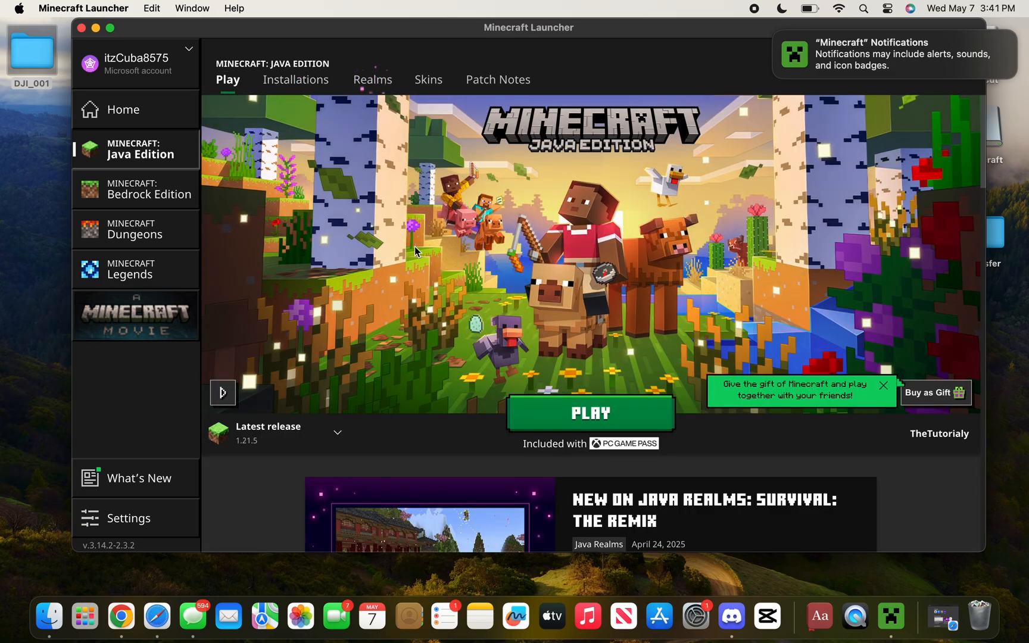
mouse_move(179, 194)
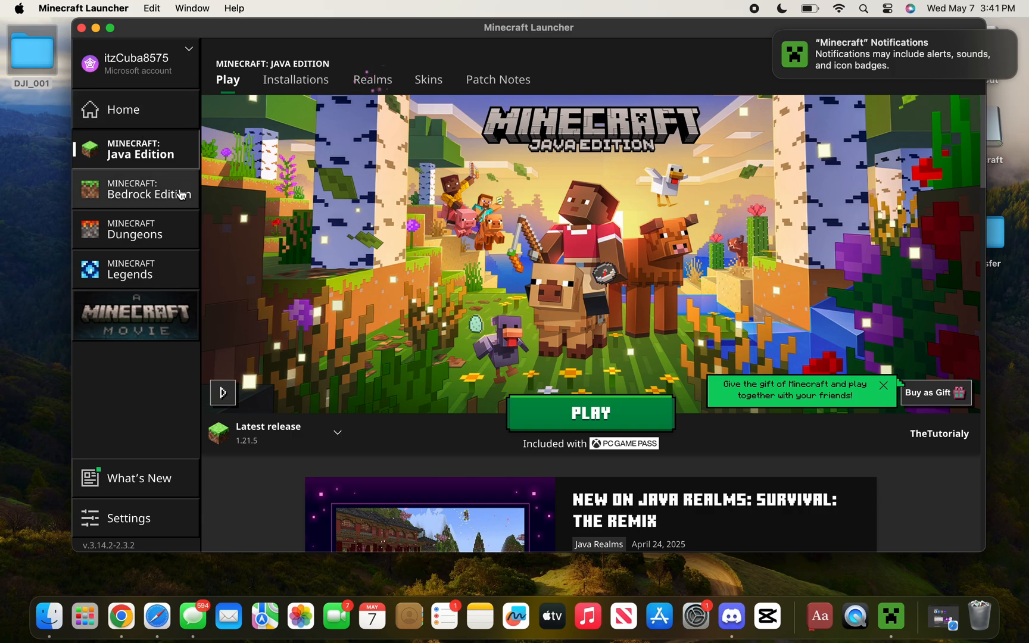
click(145, 190)
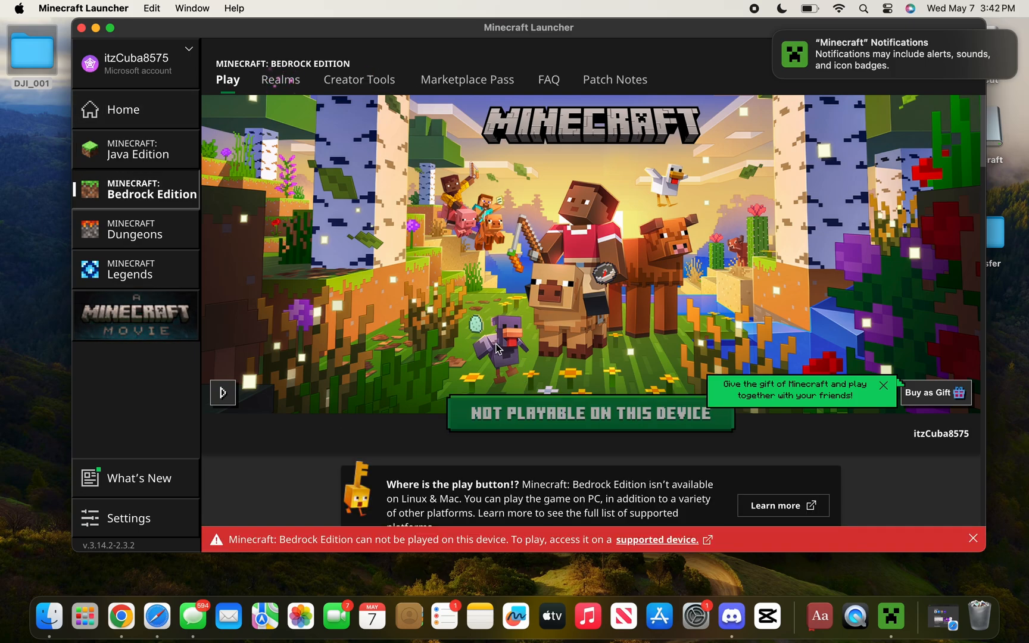
click(135, 149)
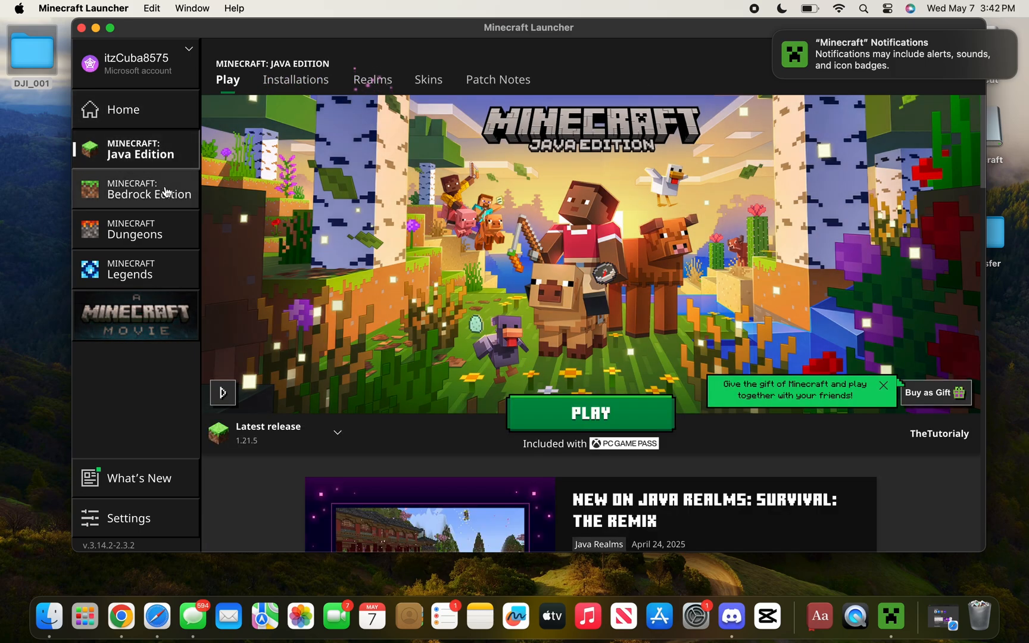
mouse_move(238, 293)
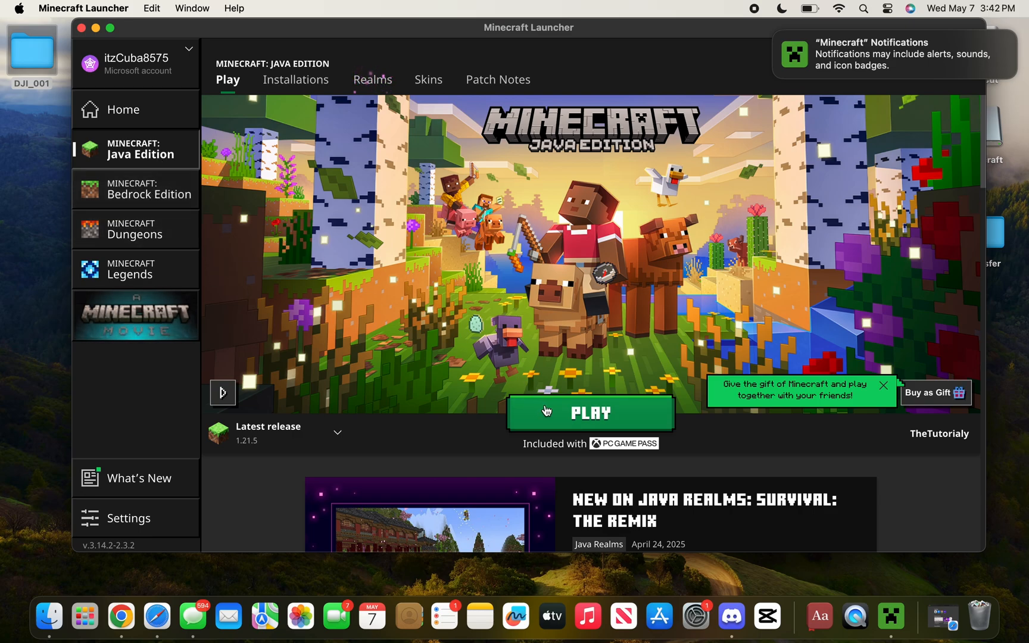
Play Java Edition 1.21.5 so it downloads and launches to the title menu
click(590, 412)
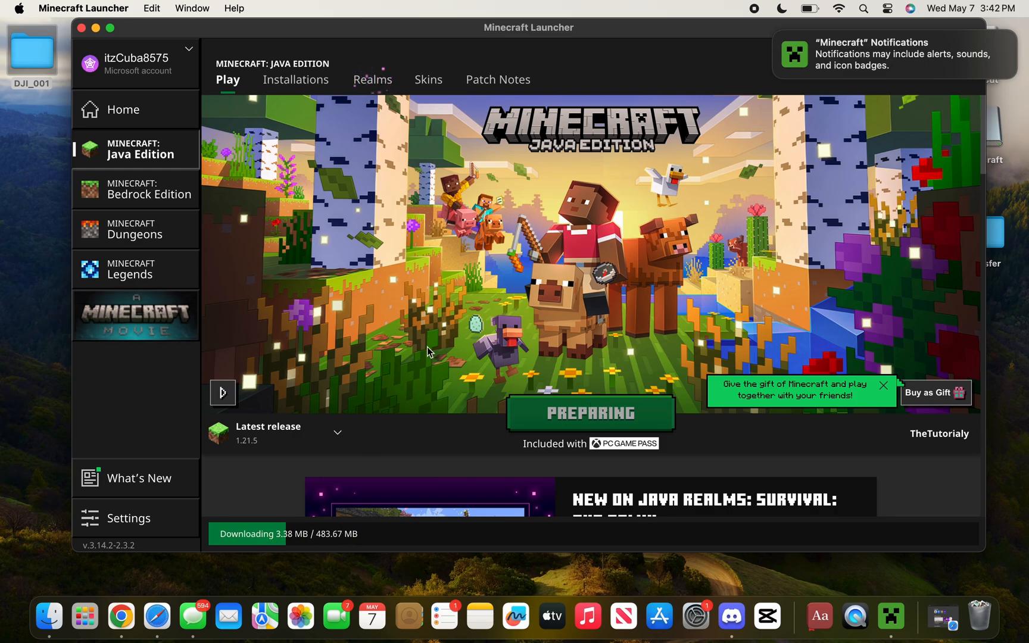
click(591, 413)
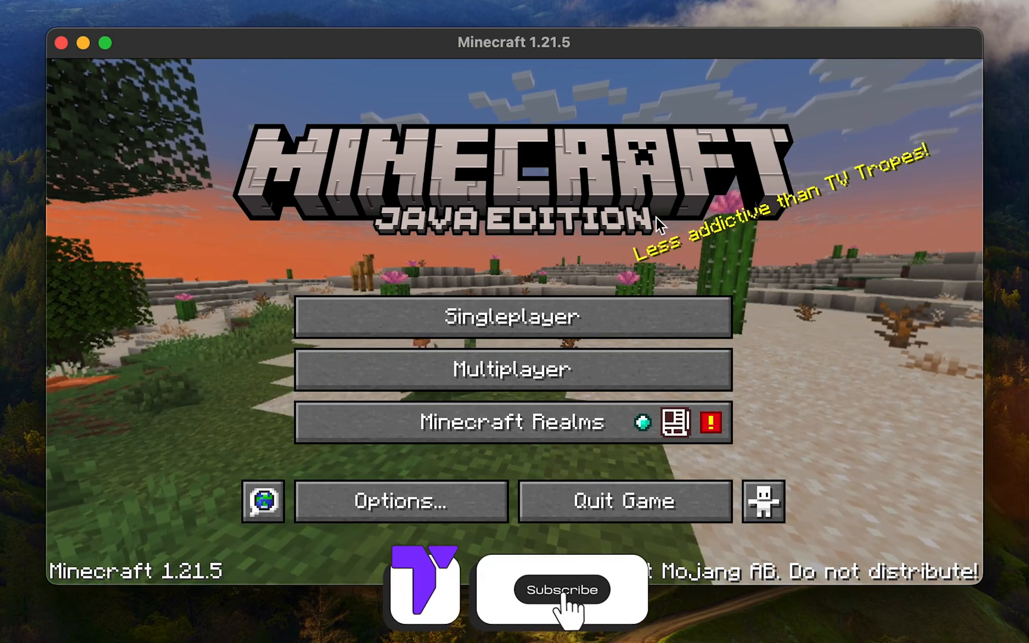
click(563, 589)
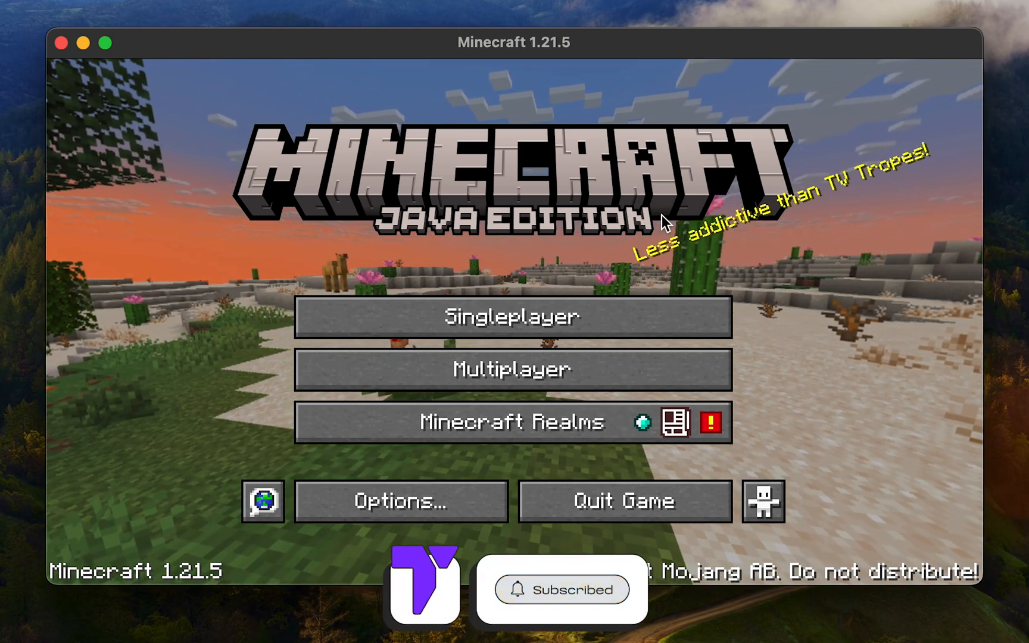